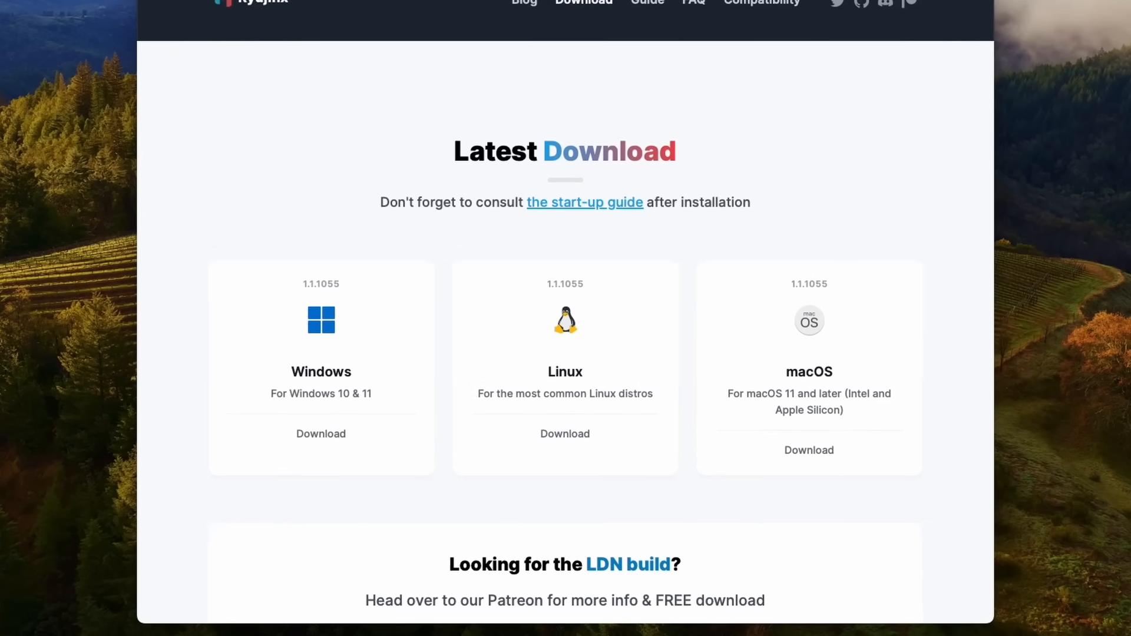
- Follow the macOS roadmap link to GitHub issue #4062 and scroll its task list
left_click(884, 0)
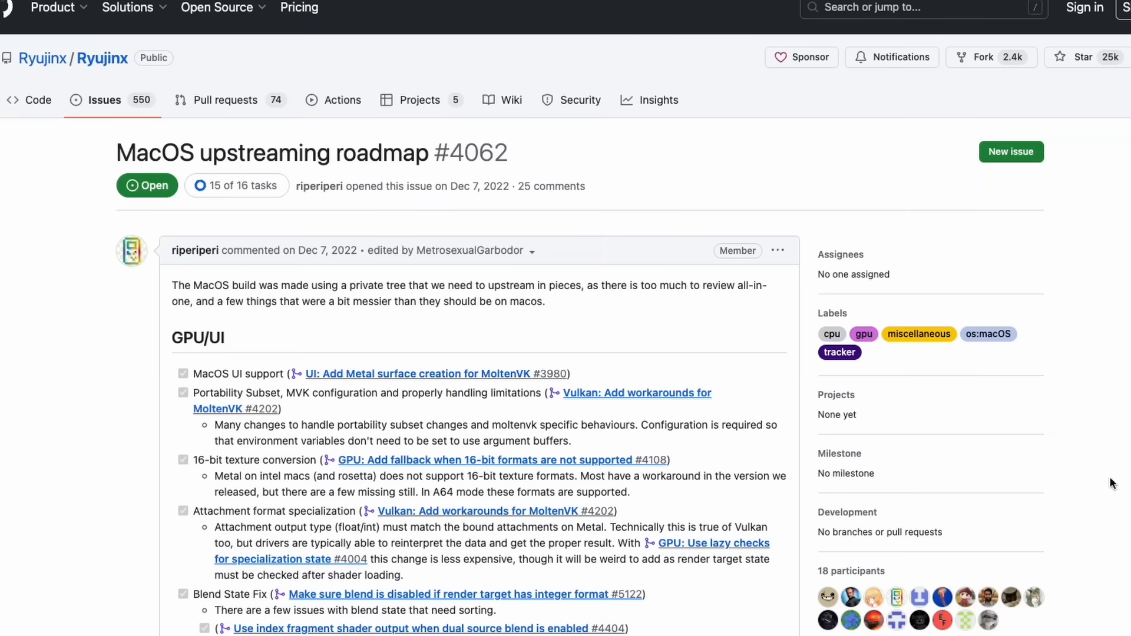
scroll("down", 3)
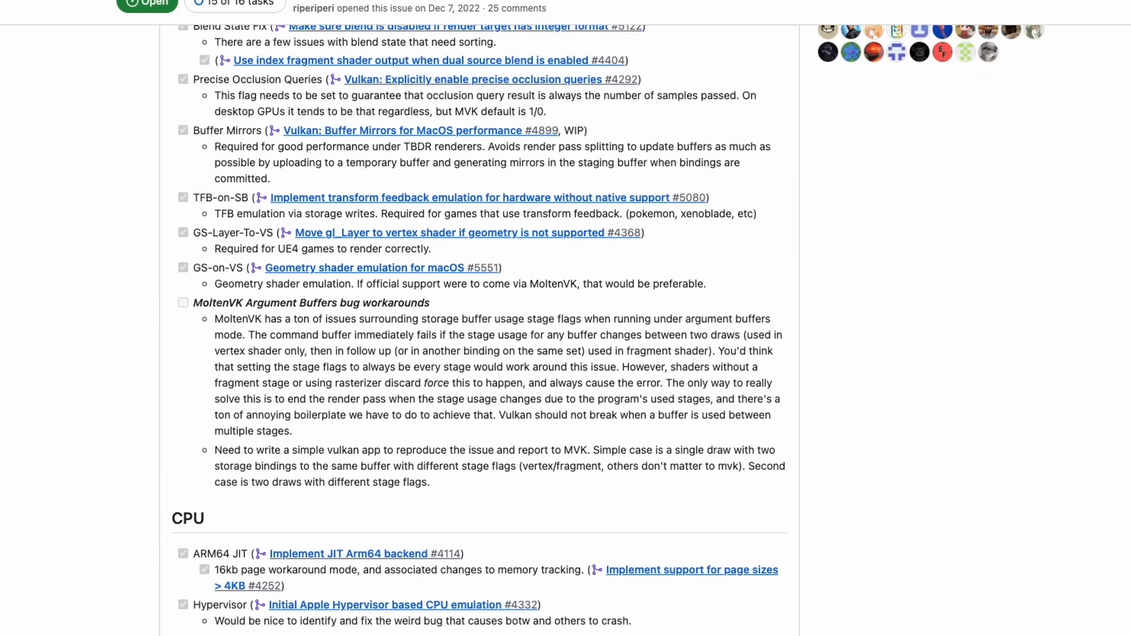